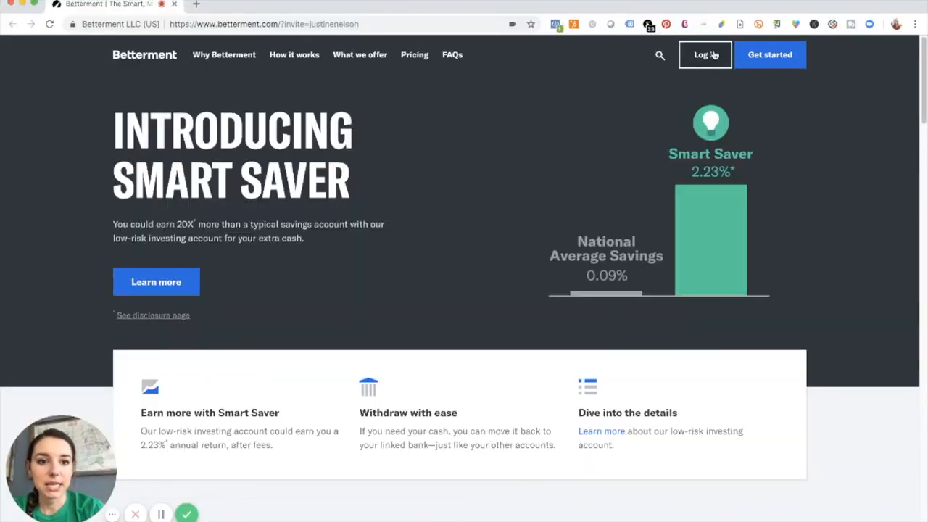
pyautogui.click(704, 55)
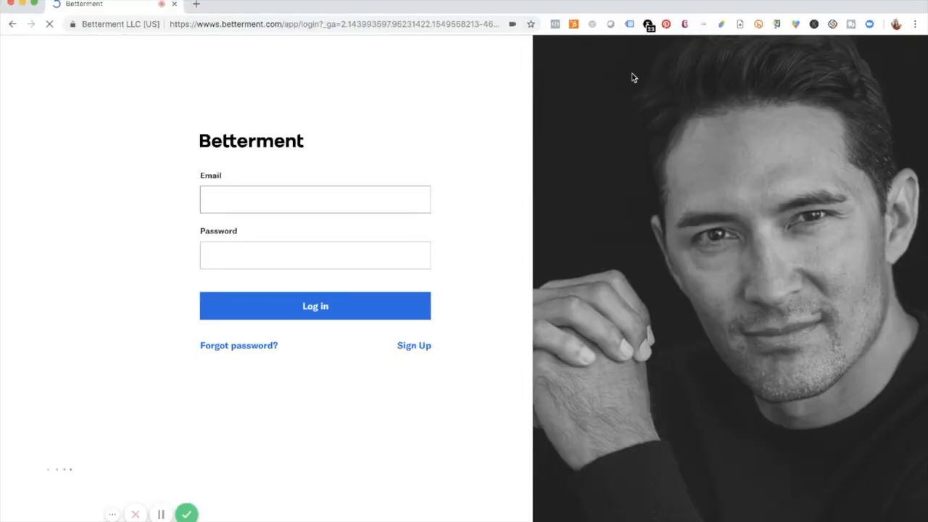
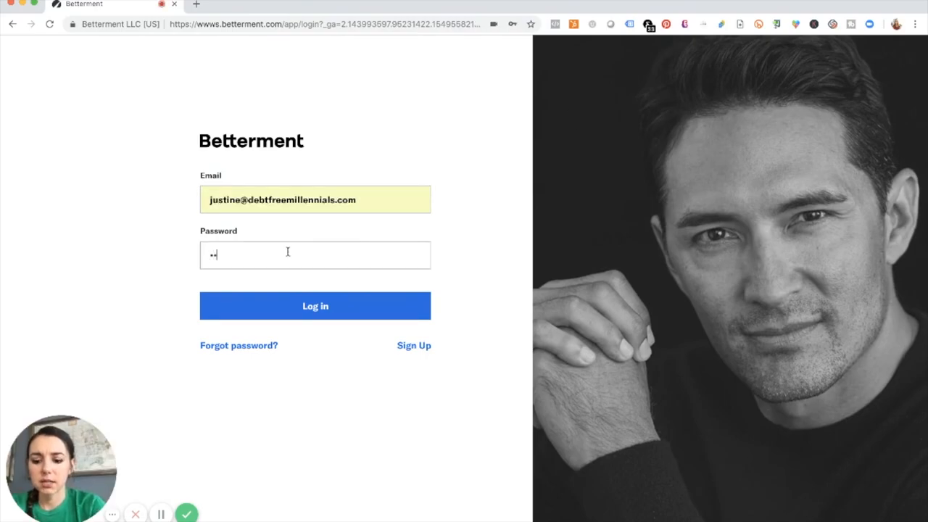
pyautogui.write('password')
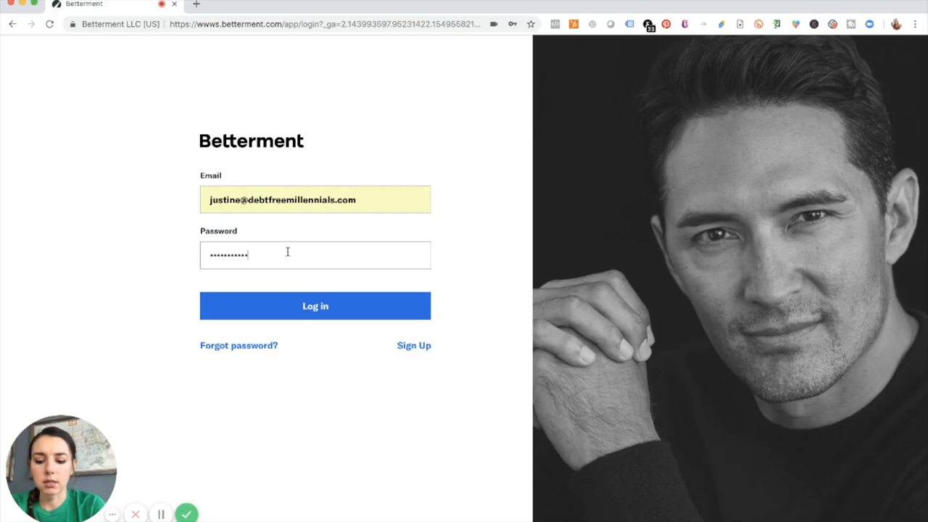
pyautogui.click(315, 306)
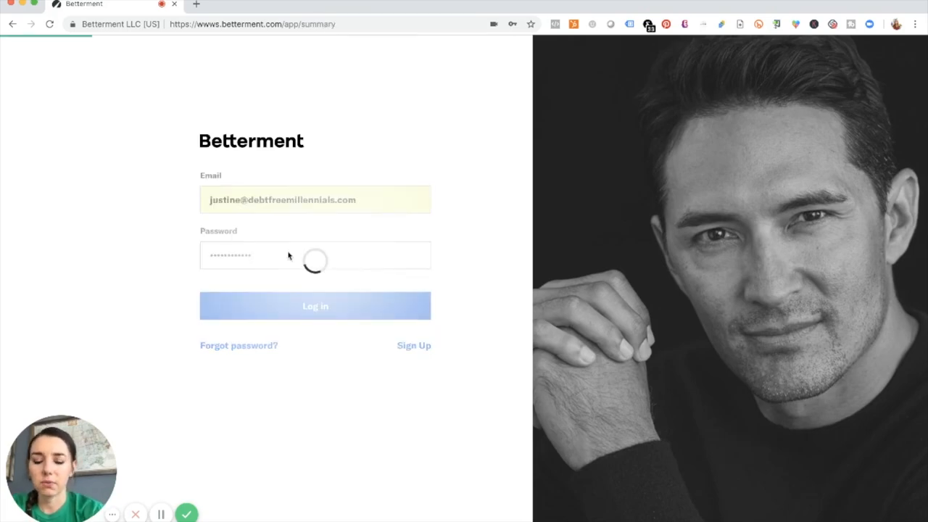
# Wait for the Home dashboard showing $1,071.66 net worth to load.
pyautogui.click(314, 305)
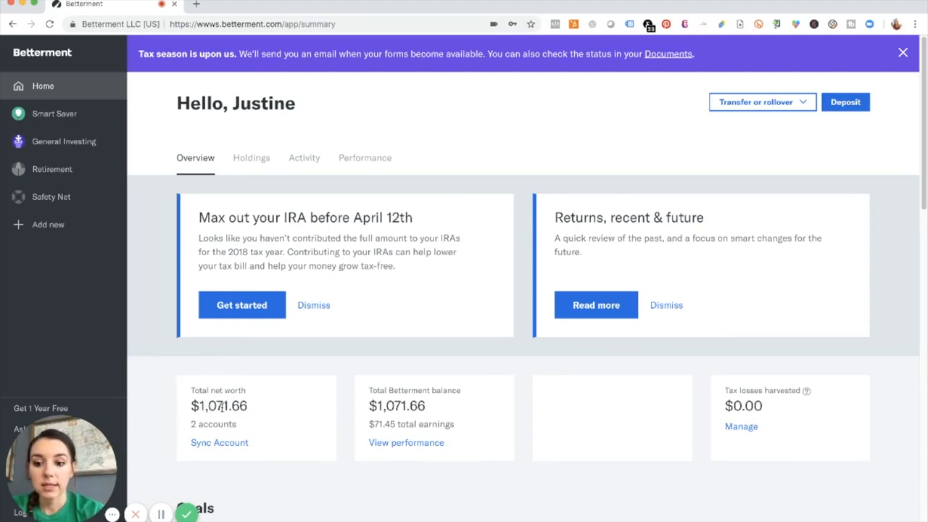
pyautogui.moveTo(259, 412)
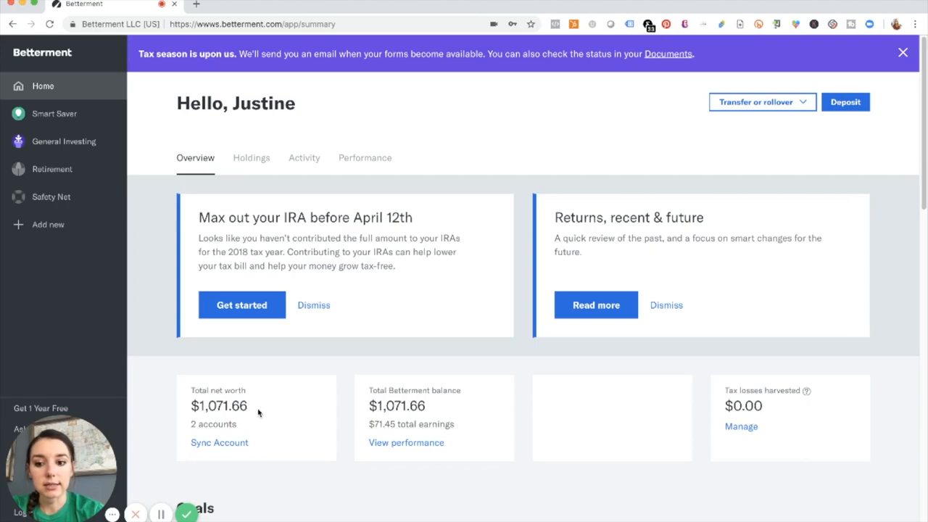
pyautogui.moveTo(254, 412)
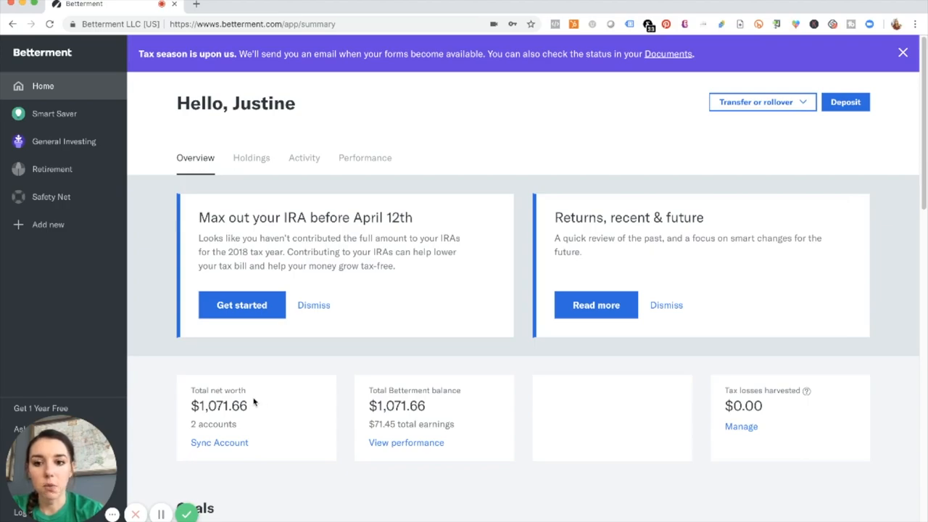
pyautogui.moveTo(323, 181)
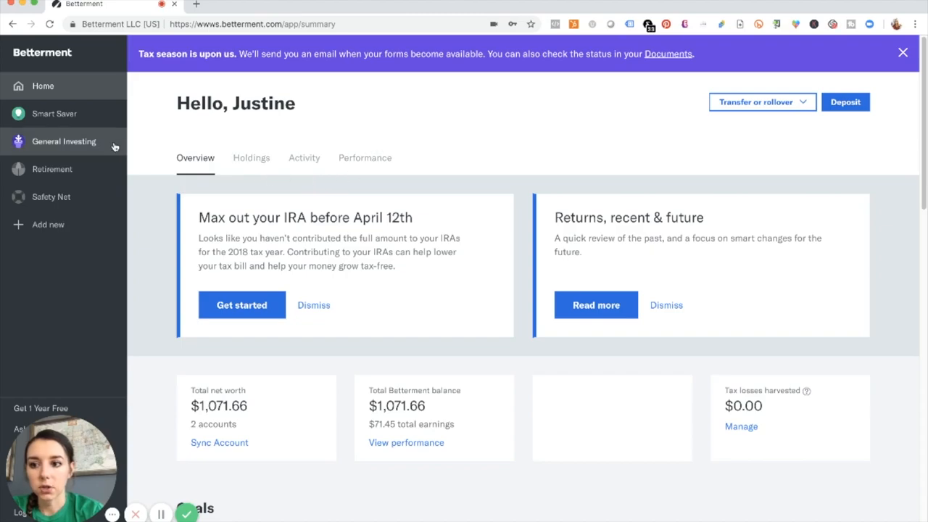
# View General Investing performance charts for Jan 4–Feb 6, 2019.
pyautogui.click(64, 141)
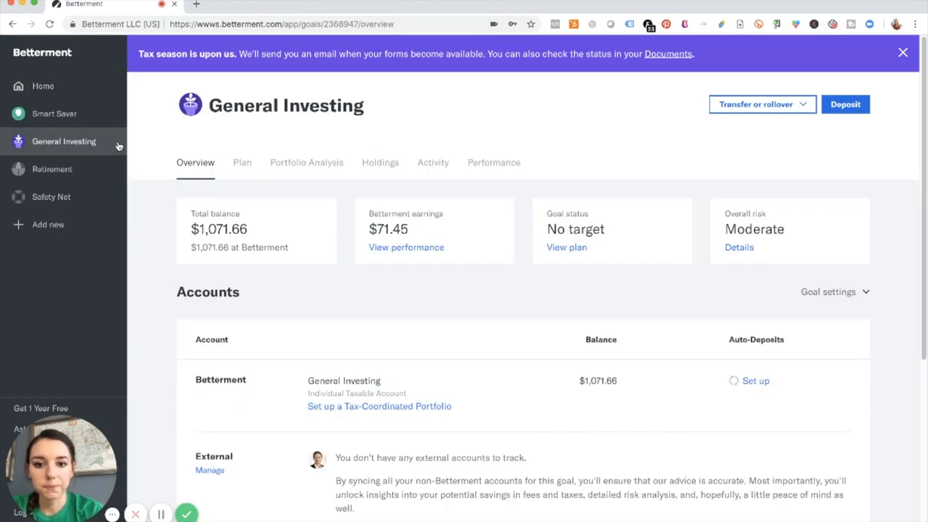
pyautogui.moveTo(494, 162)
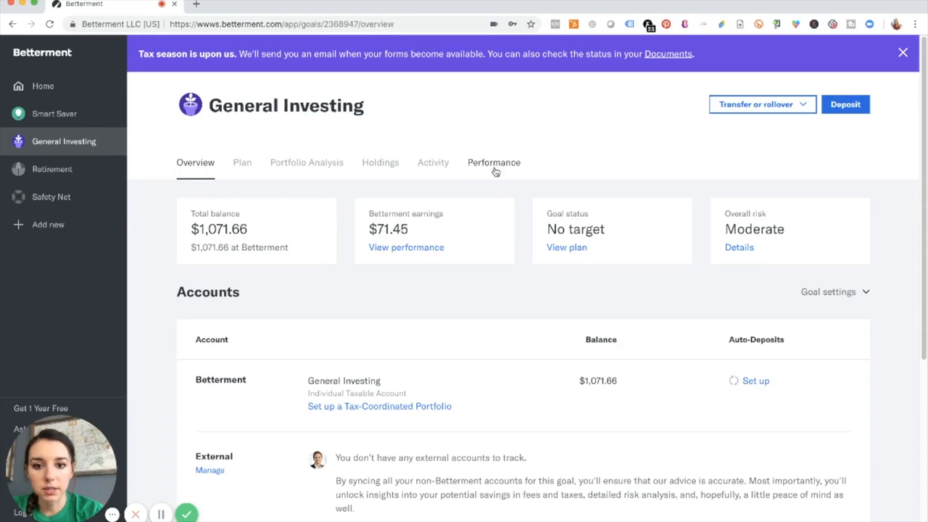
pyautogui.click(494, 162)
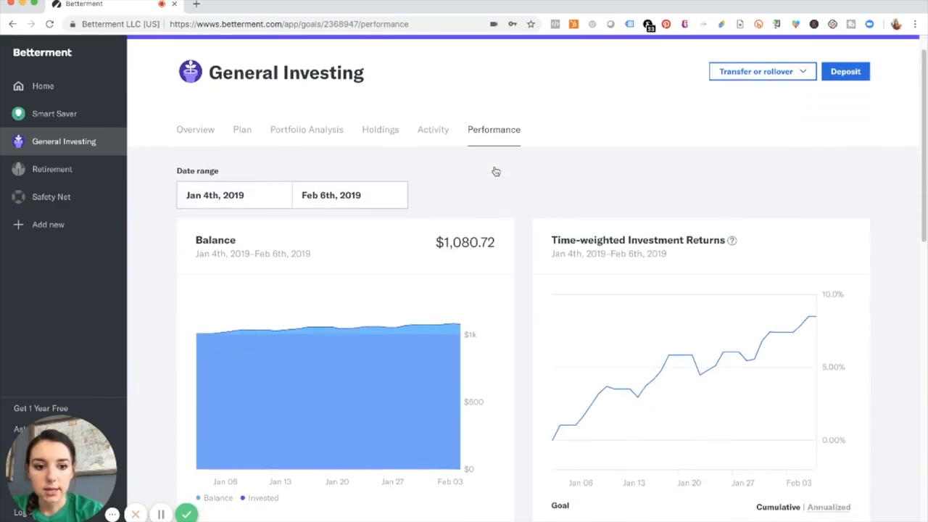
pyautogui.scroll(-3)
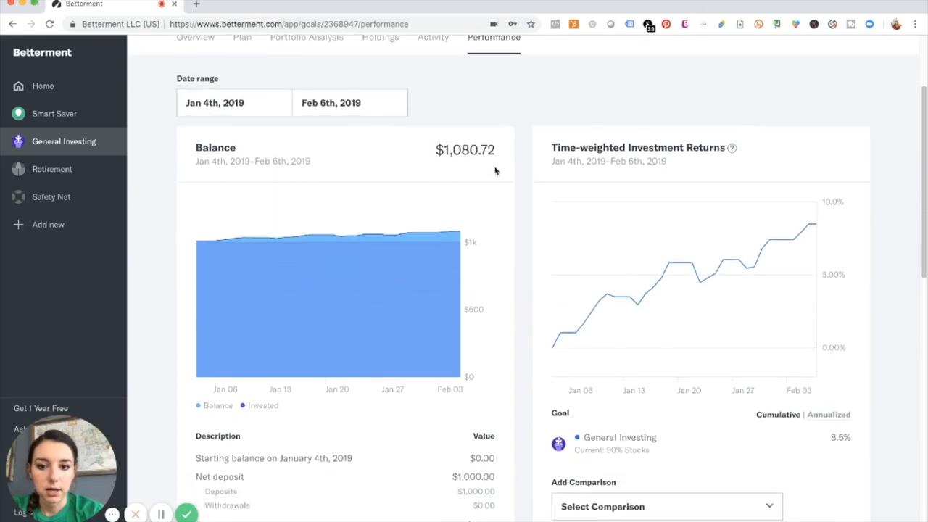
pyautogui.scroll(-3)
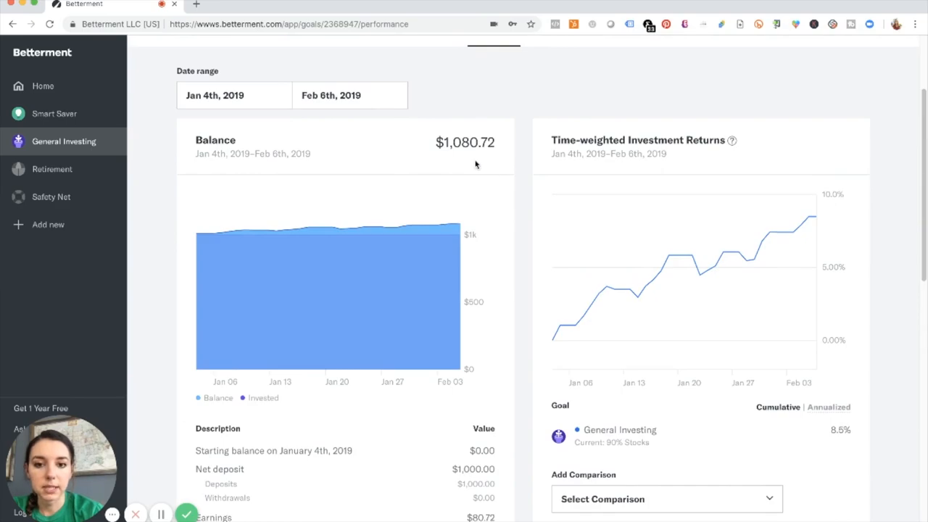
pyautogui.moveTo(517, 280)
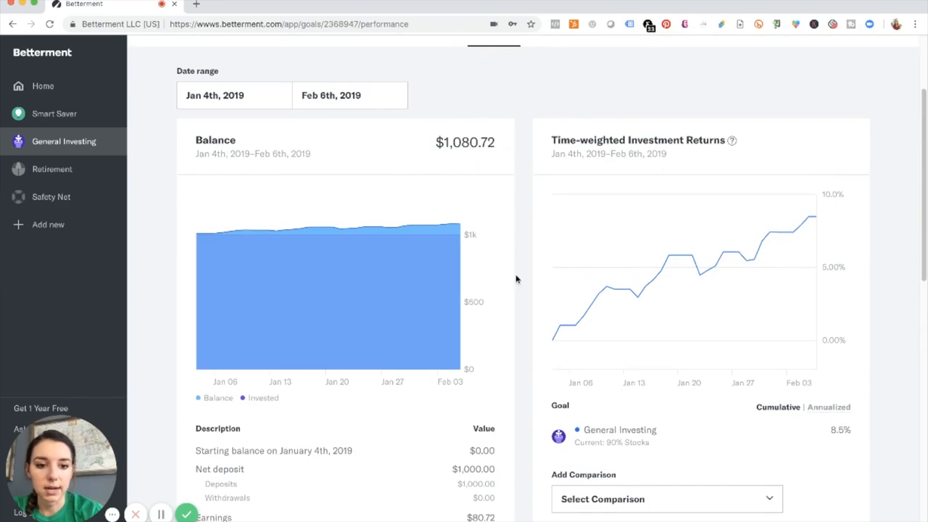
pyautogui.moveTo(629, 312)
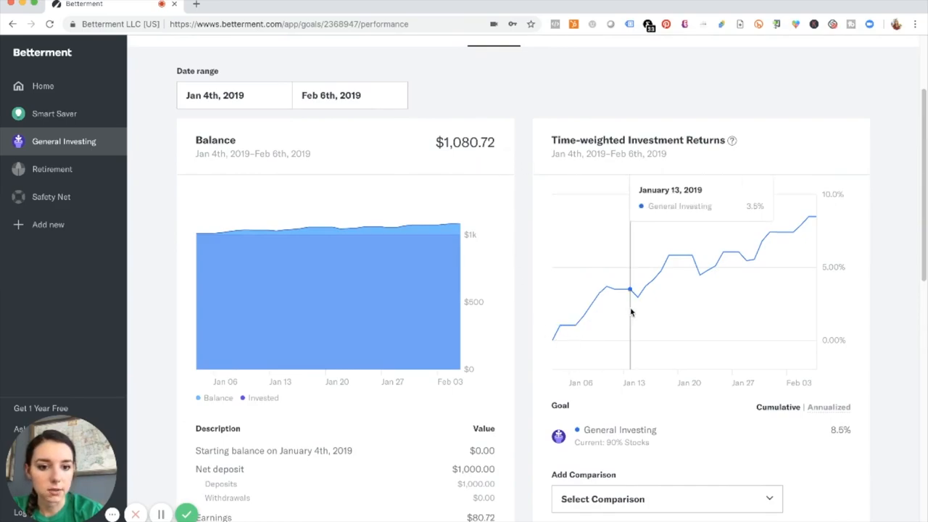
pyautogui.moveTo(700, 283)
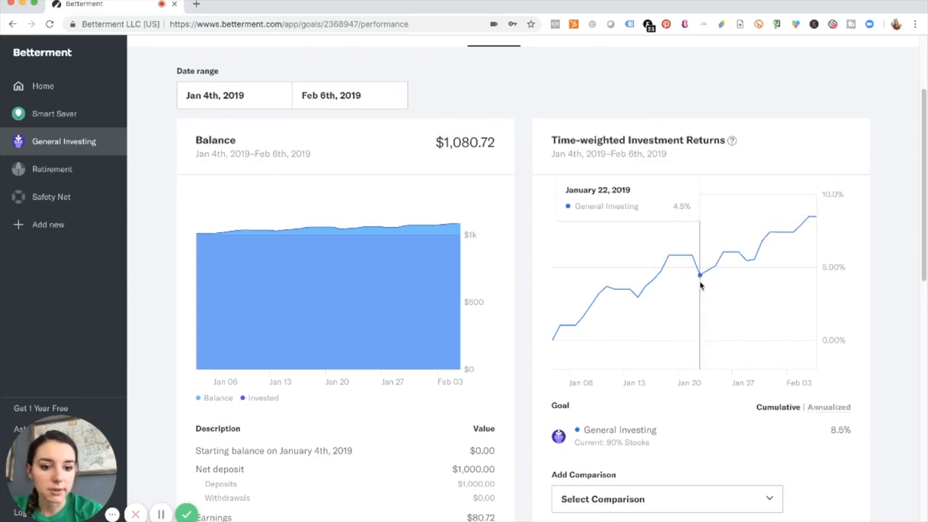
pyautogui.moveTo(754, 259)
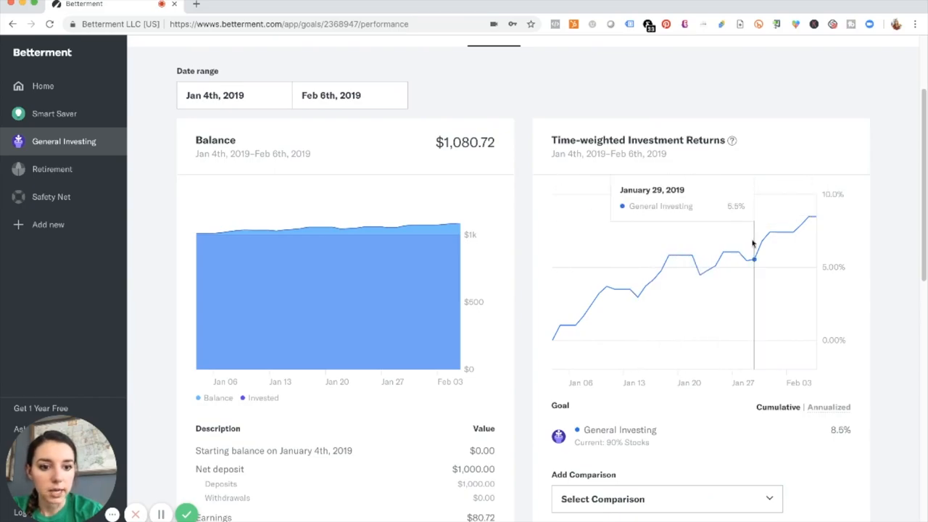
pyautogui.moveTo(818, 235)
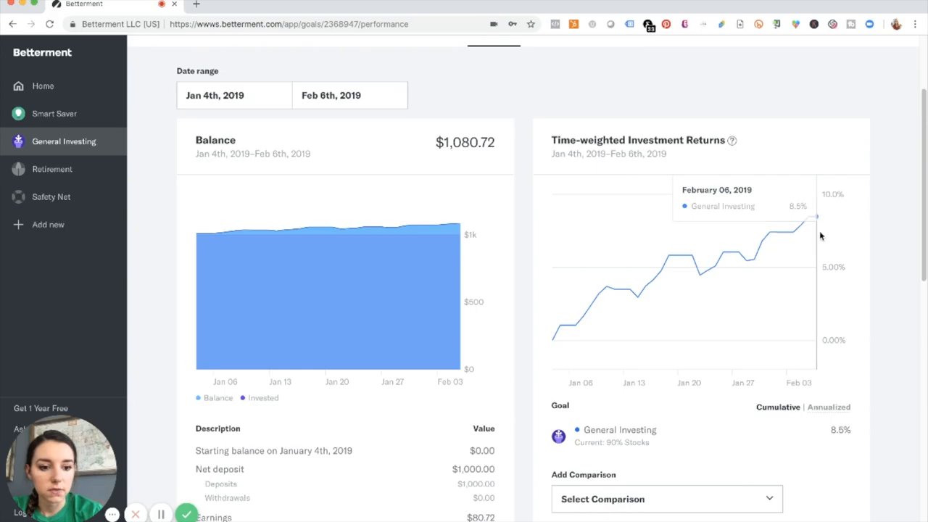
pyautogui.moveTo(819, 446)
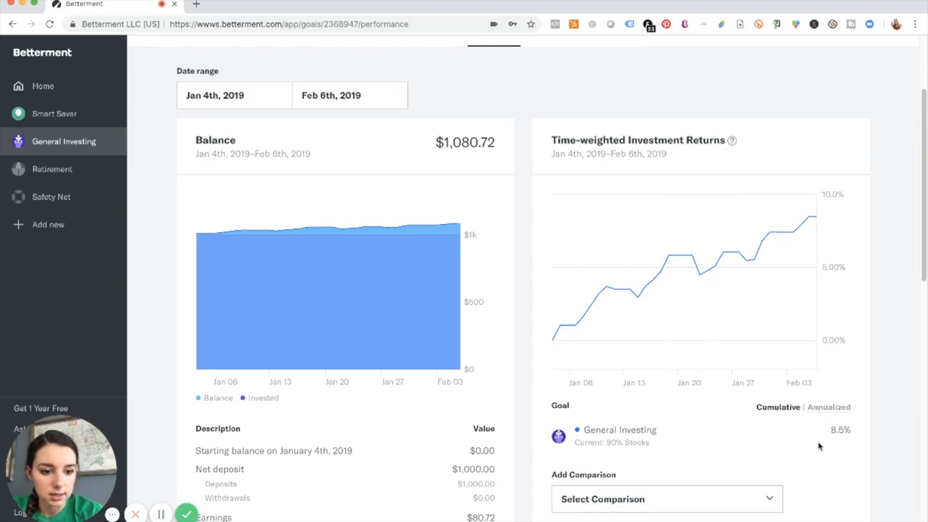
pyautogui.moveTo(832, 443)
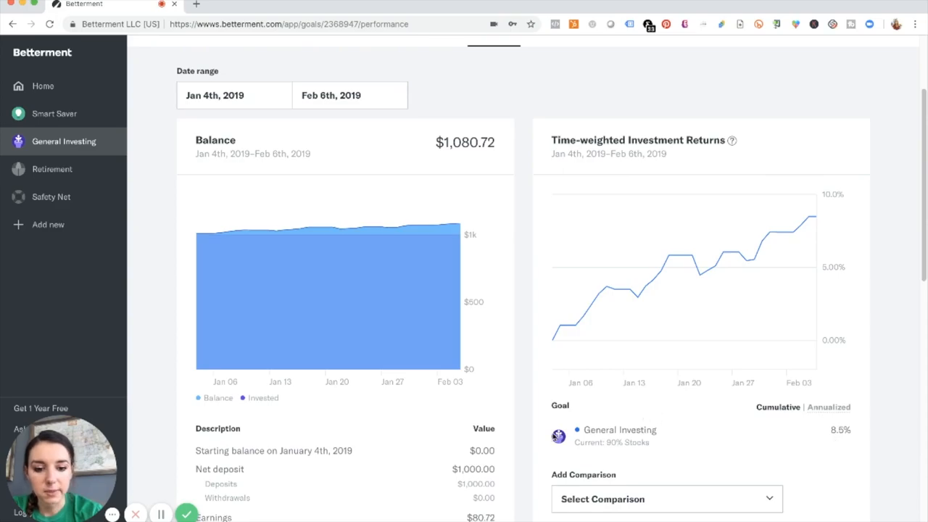
pyautogui.scroll(-3)
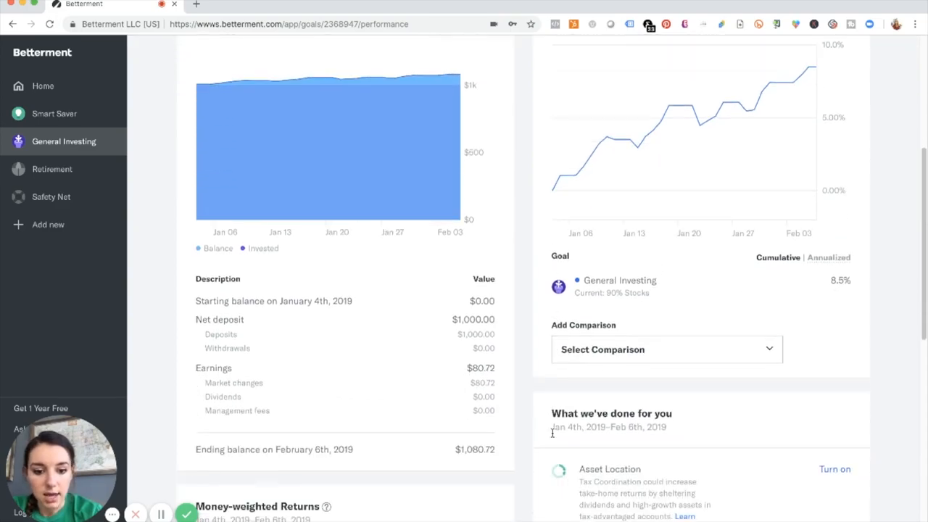
pyautogui.scroll(-3)
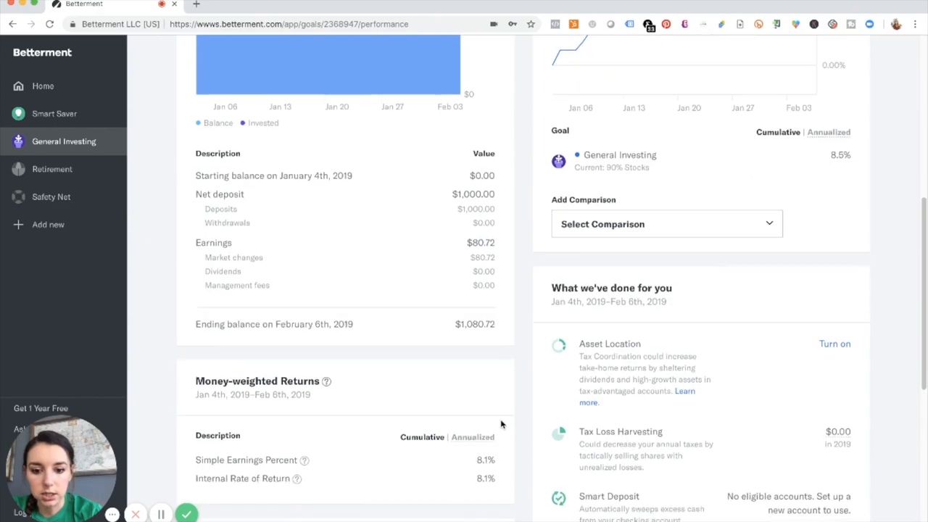
pyautogui.scroll(-3)
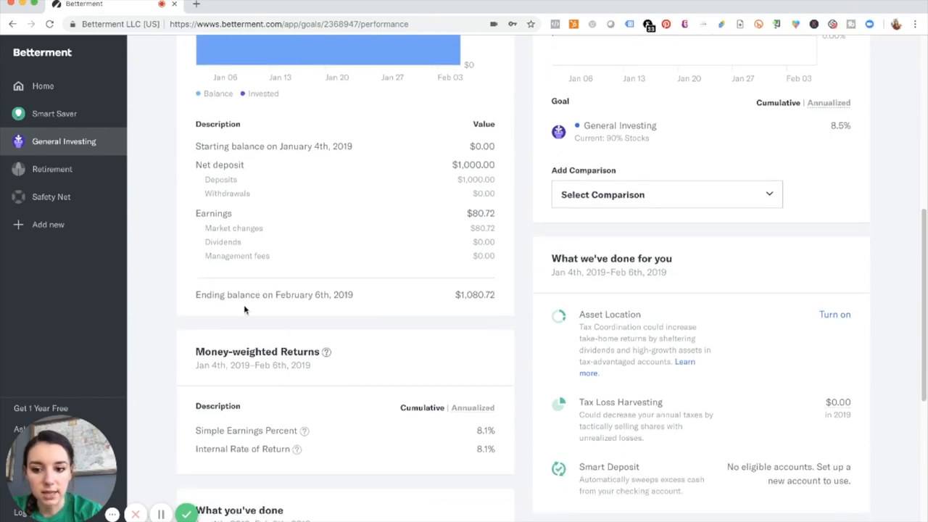
pyautogui.moveTo(328, 351)
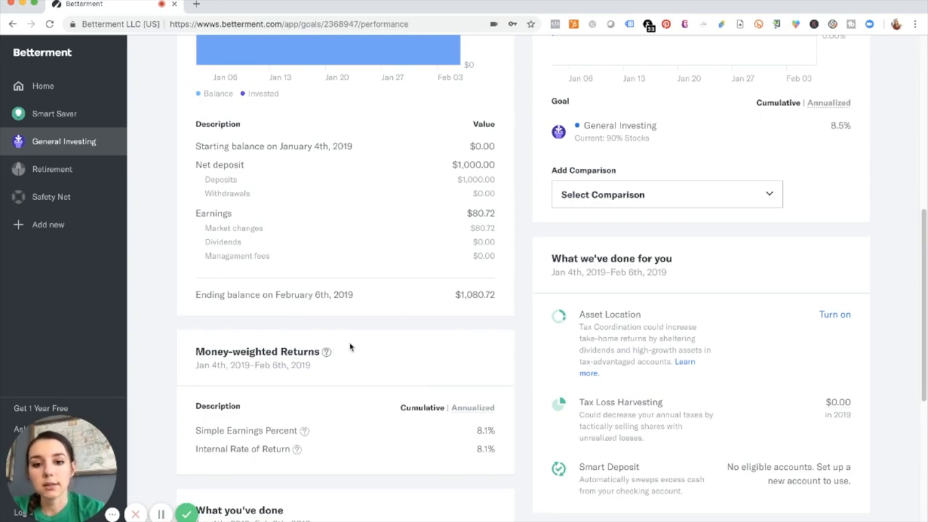
pyautogui.scroll(-3)
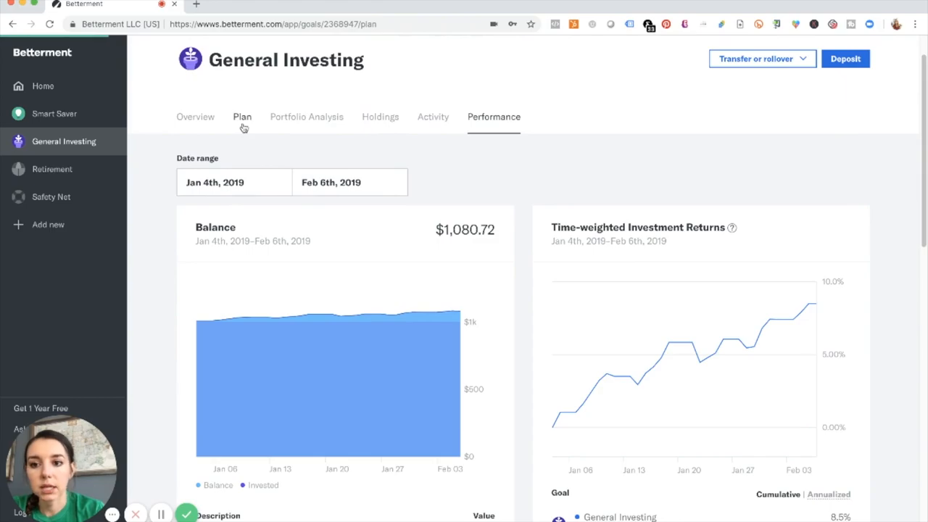
# Review the General Investing Plan: projection chart, no target, $1,071 balance, moderate risk.
pyautogui.click(242, 117)
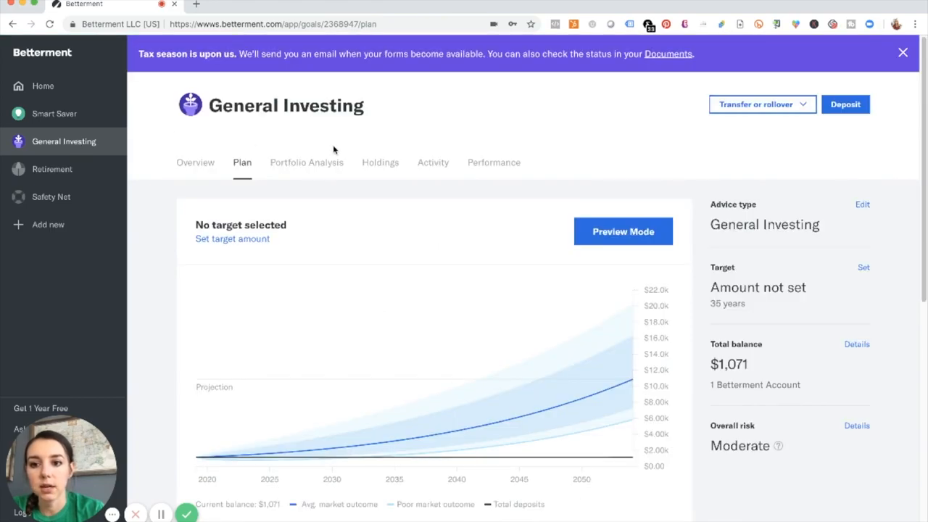
pyautogui.moveTo(311, 367)
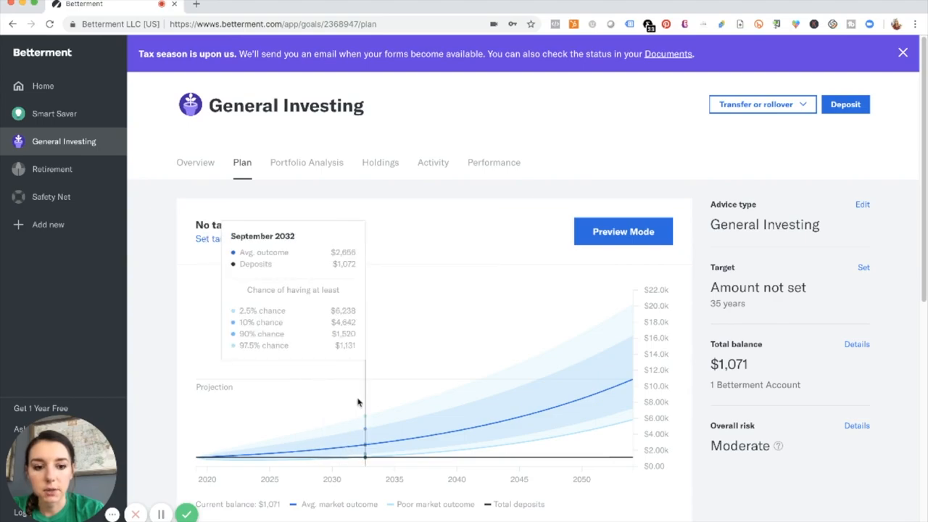
pyautogui.click(902, 52)
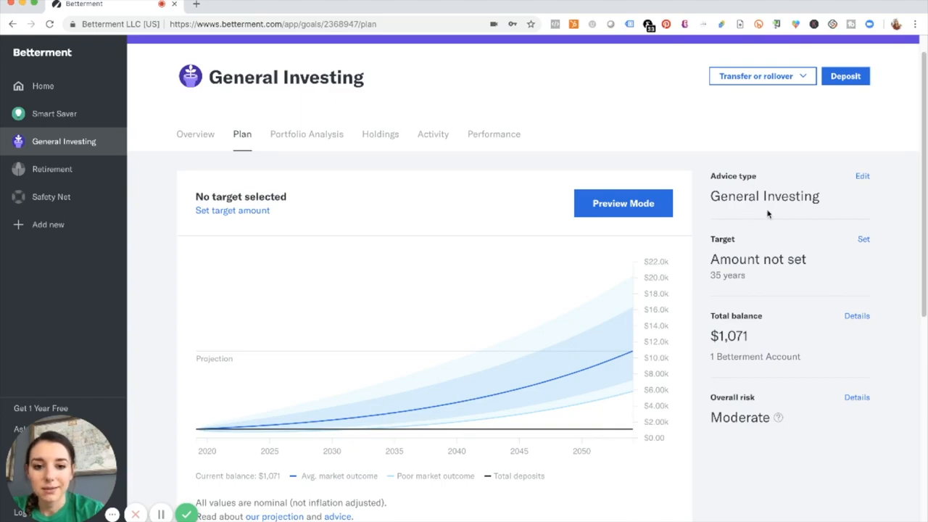
pyautogui.moveTo(758, 249)
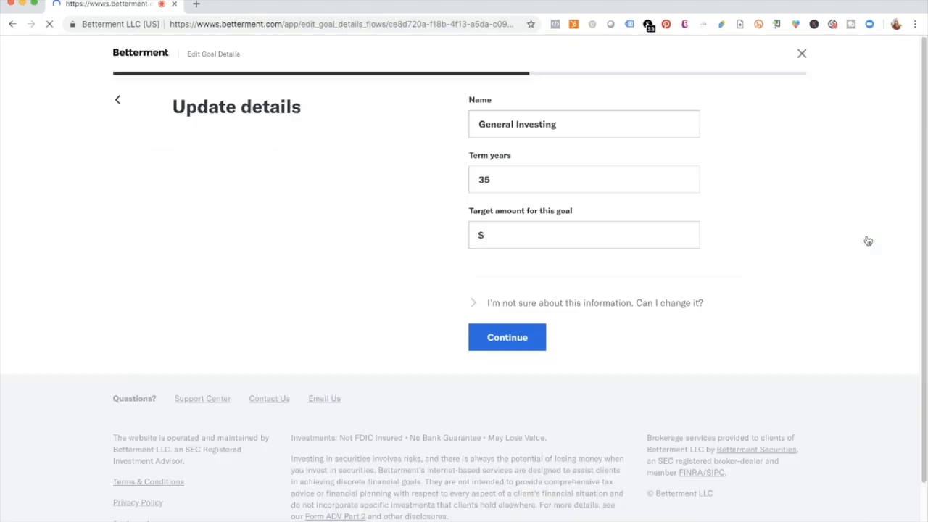
# Enter a 10-year term and $100,000 target, then continue to allocation review.
pyautogui.click(584, 179)
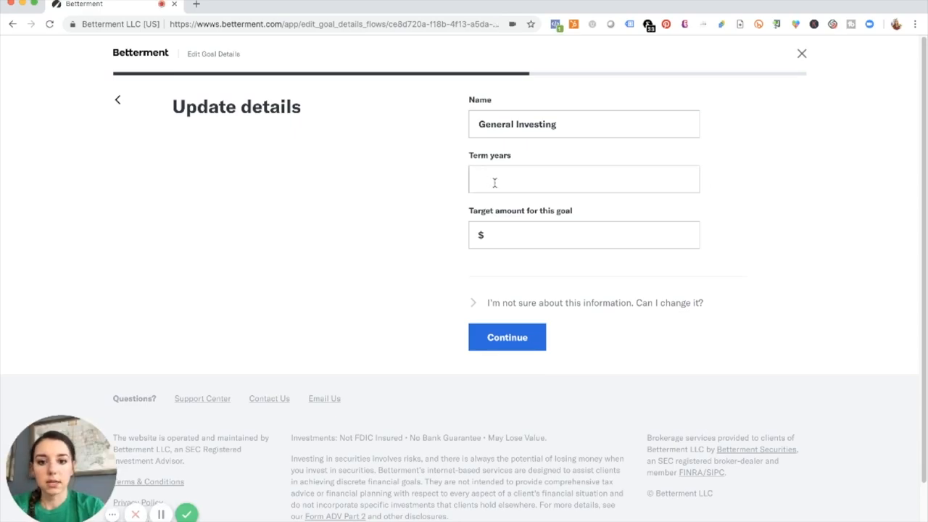
pyautogui.write('10')
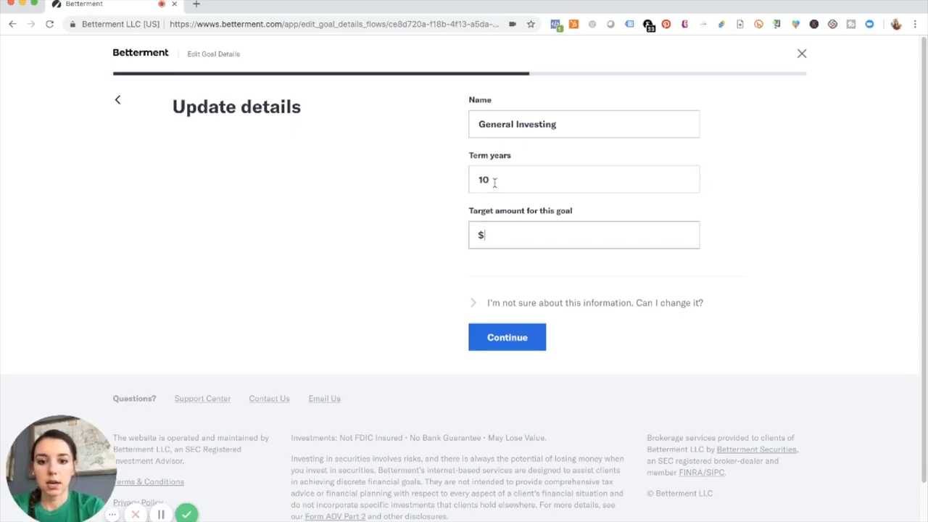
pyautogui.write('100000')
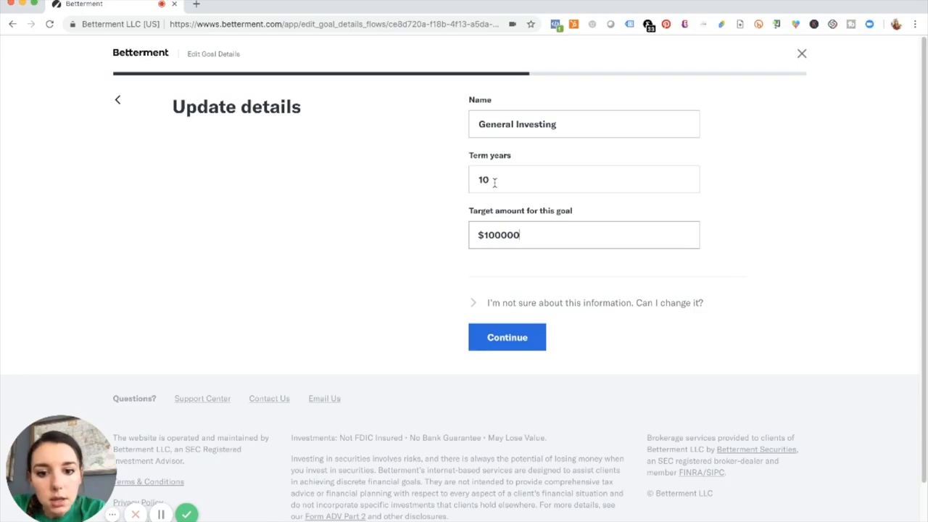
pyautogui.click(507, 337)
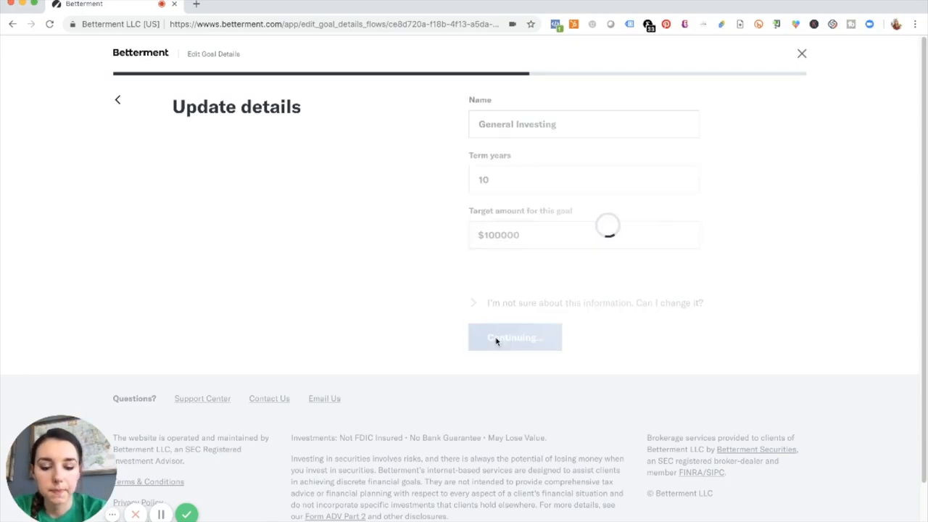
pyautogui.click(515, 337)
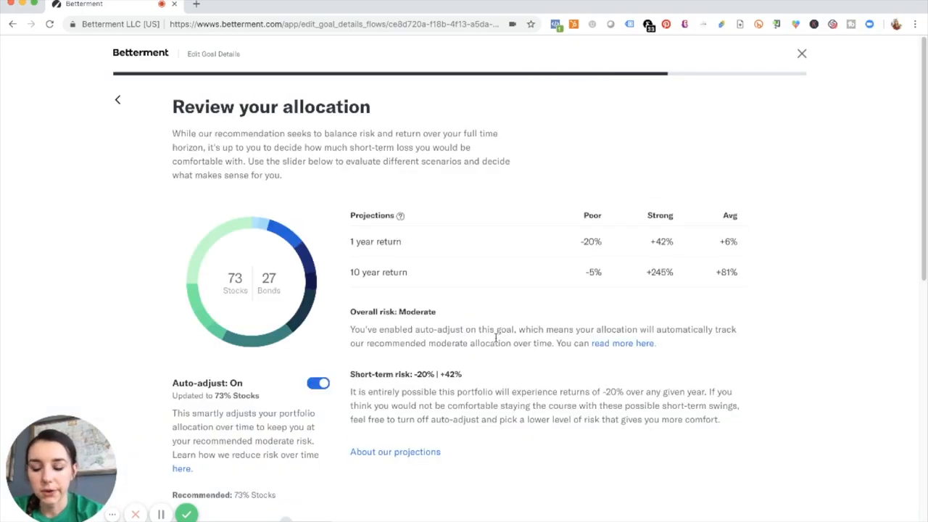
pyautogui.moveTo(348, 356)
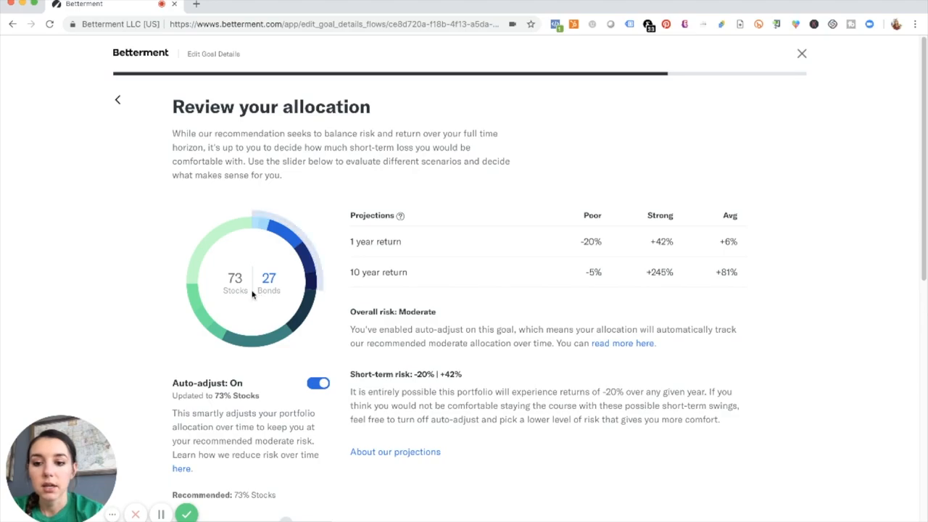
pyautogui.moveTo(283, 300)
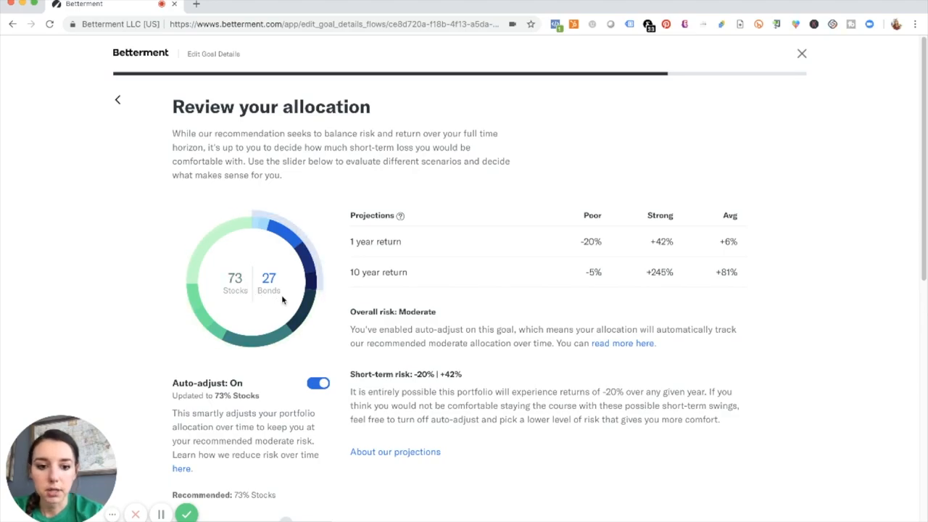
pyautogui.scroll(-3)
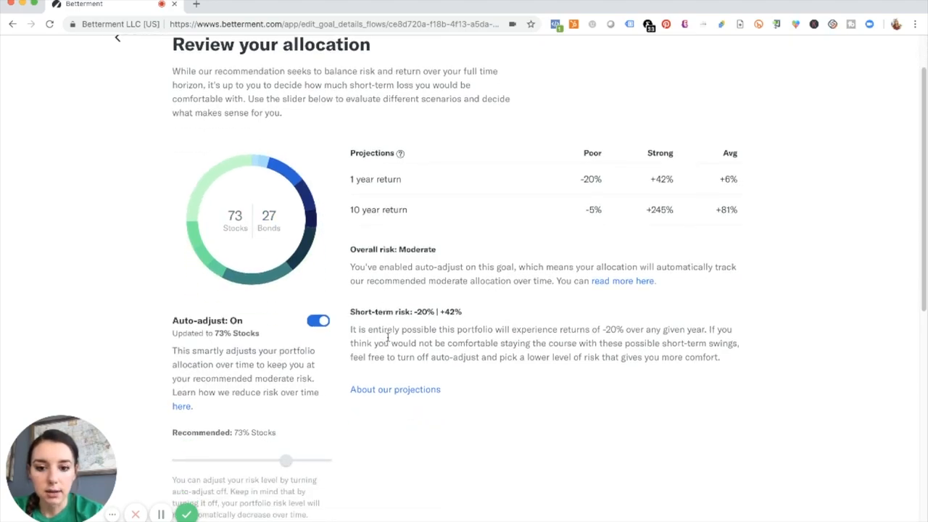
pyautogui.moveTo(422, 321)
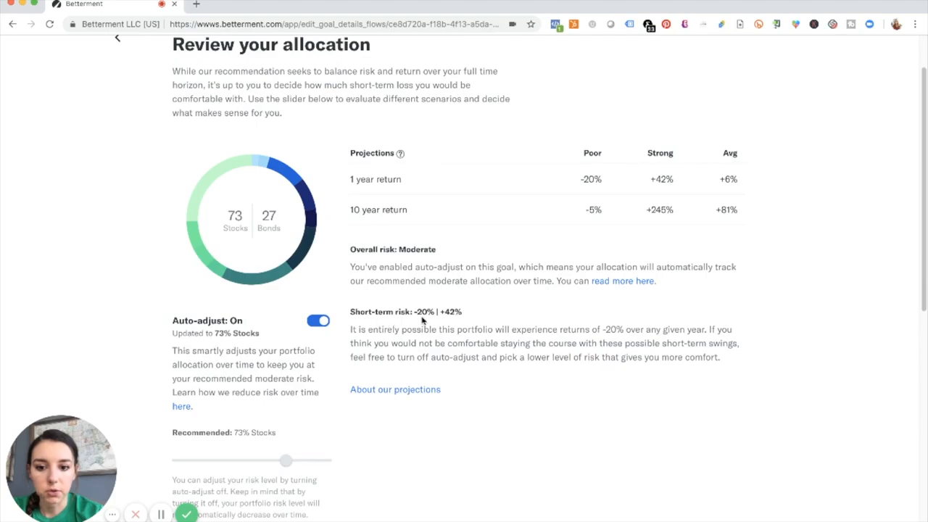
pyautogui.scroll(-3)
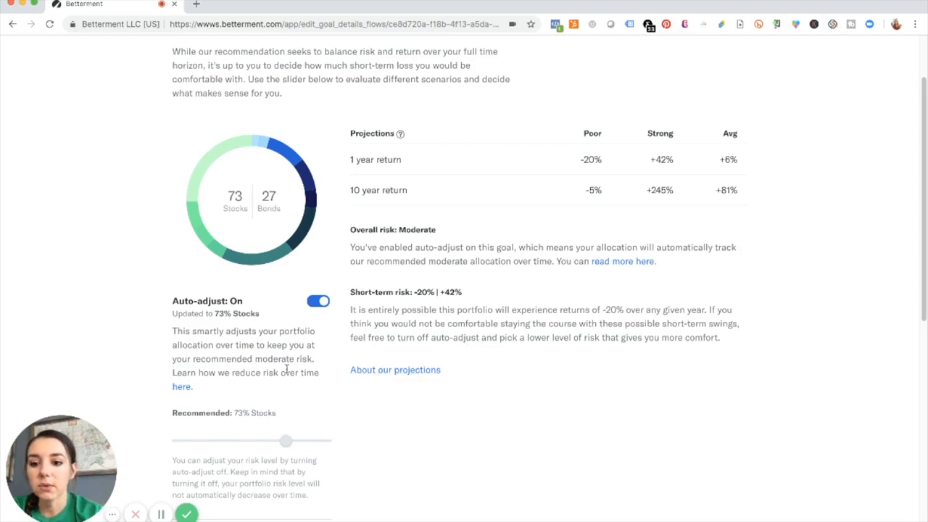
pyautogui.moveTo(246, 308)
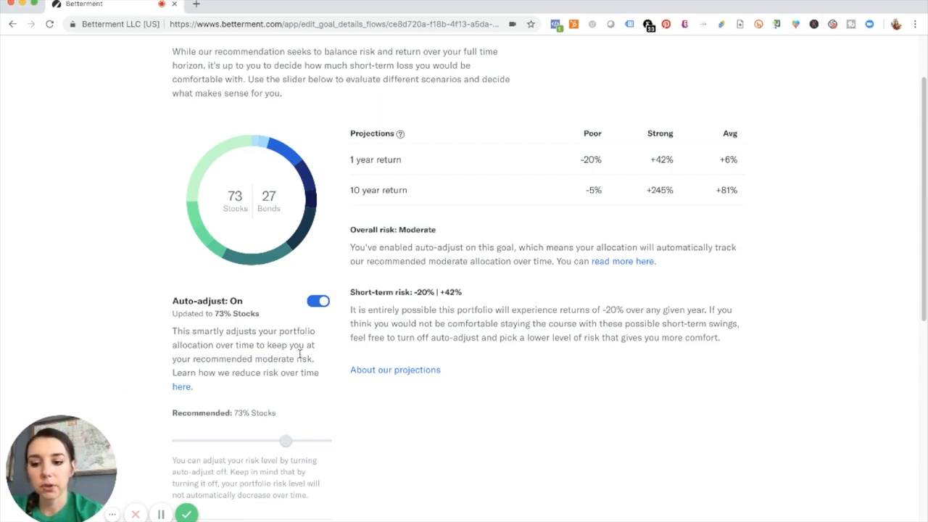
pyautogui.moveTo(150, 375)
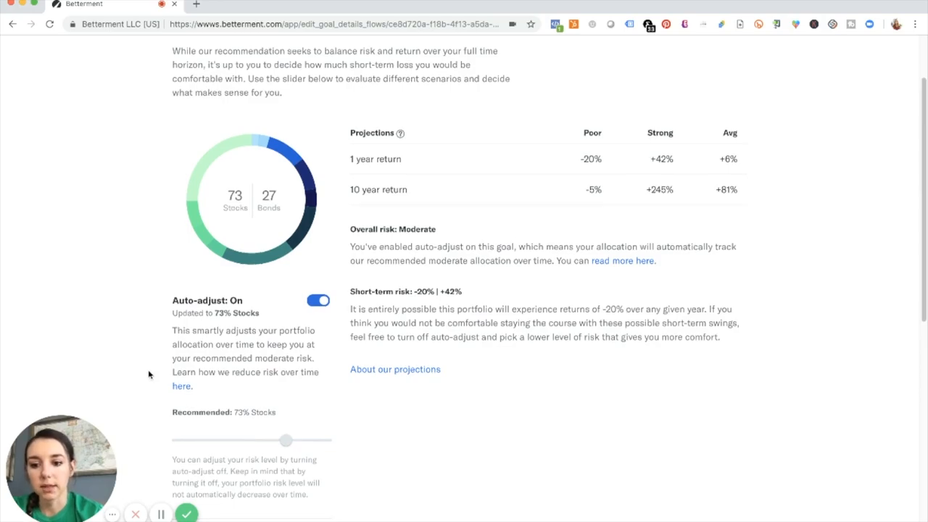
pyautogui.scroll(-3)
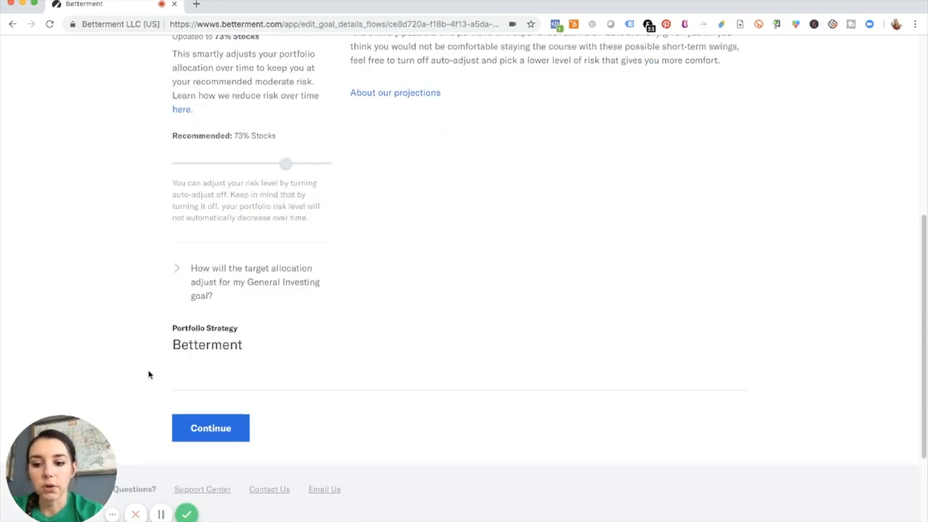
pyautogui.scroll(-3)
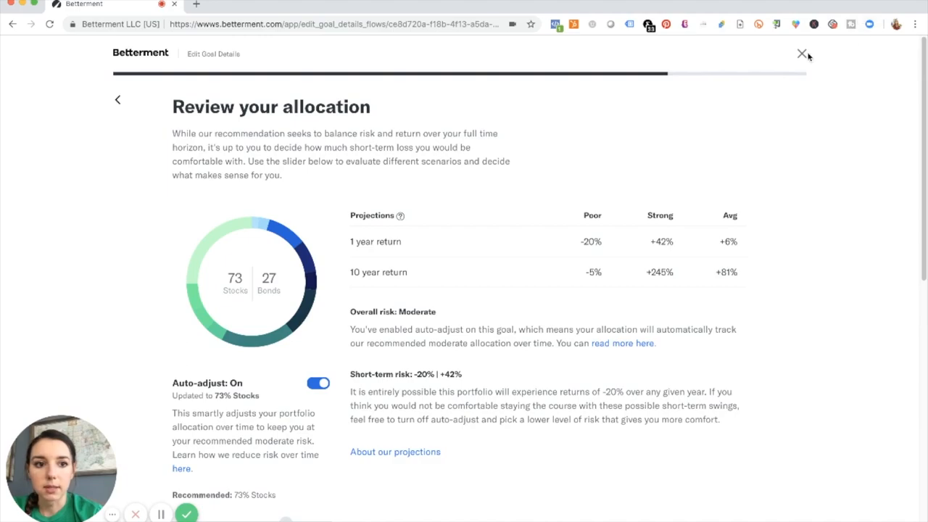
pyautogui.click(802, 53)
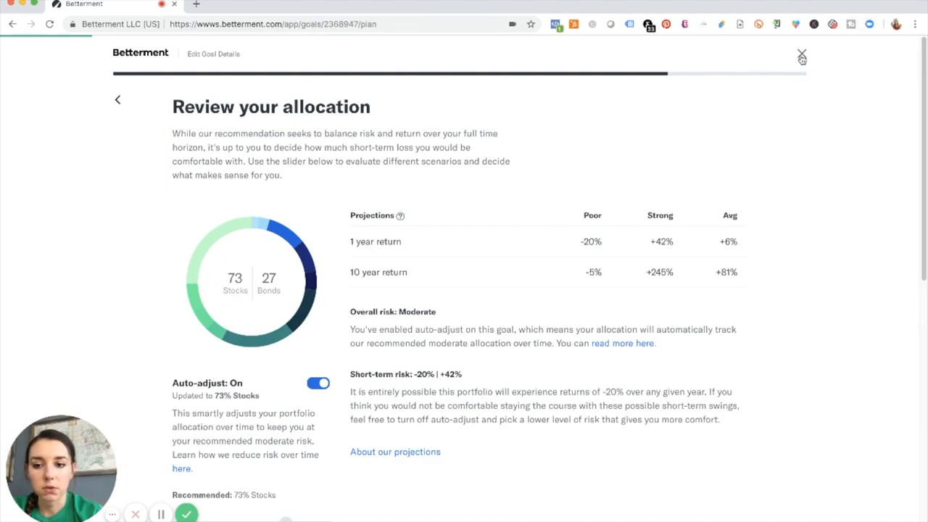
# Close Edit Goal Details to return to the General Investing Plan tab.
pyautogui.click(802, 55)
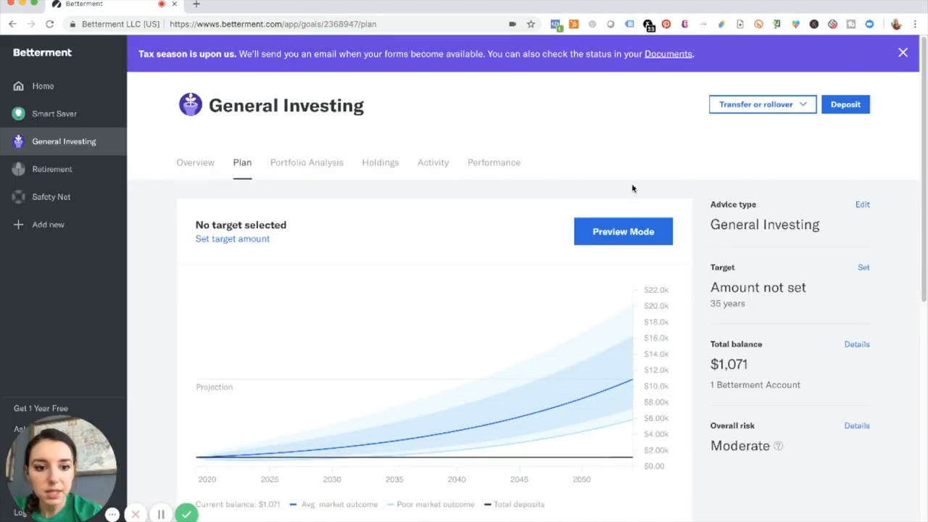
pyautogui.click(903, 52)
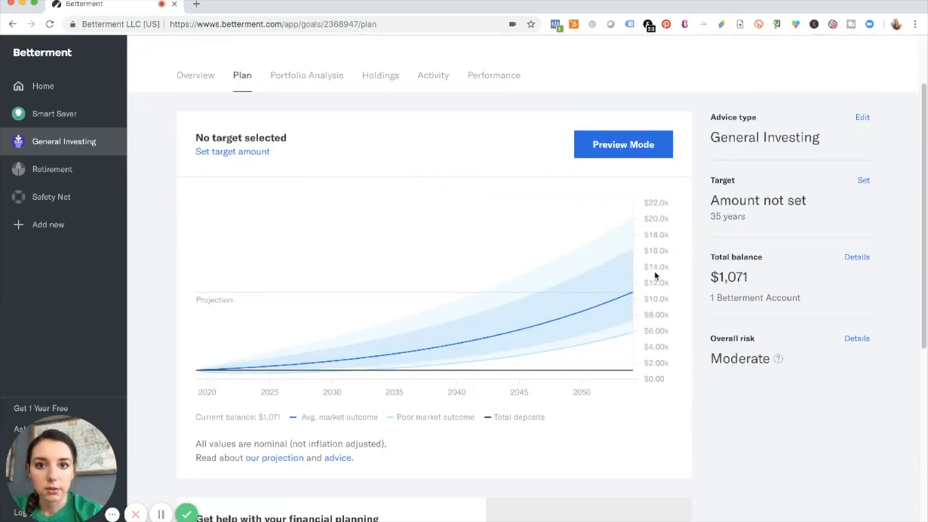
pyautogui.moveTo(620, 304)
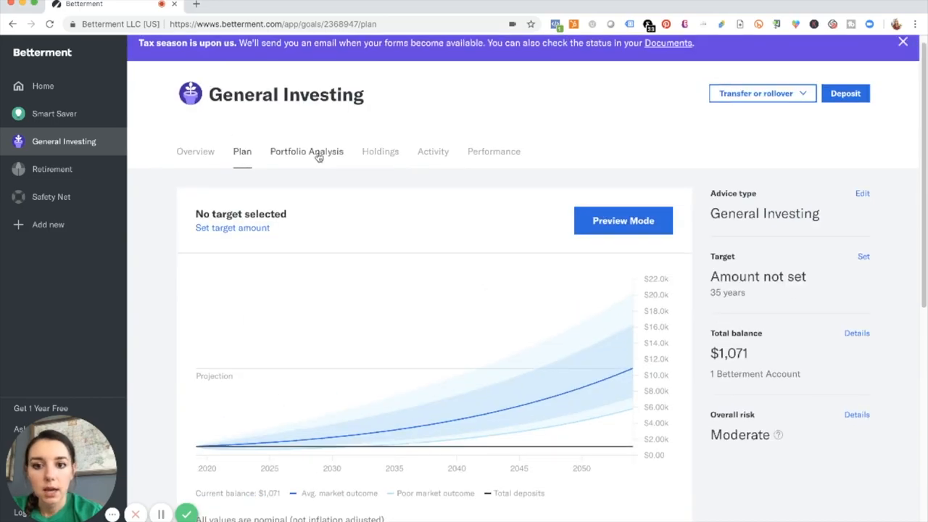
# Scroll through the General Investing Holdings table with 90% stocks and per-fund fees.
pyautogui.click(380, 152)
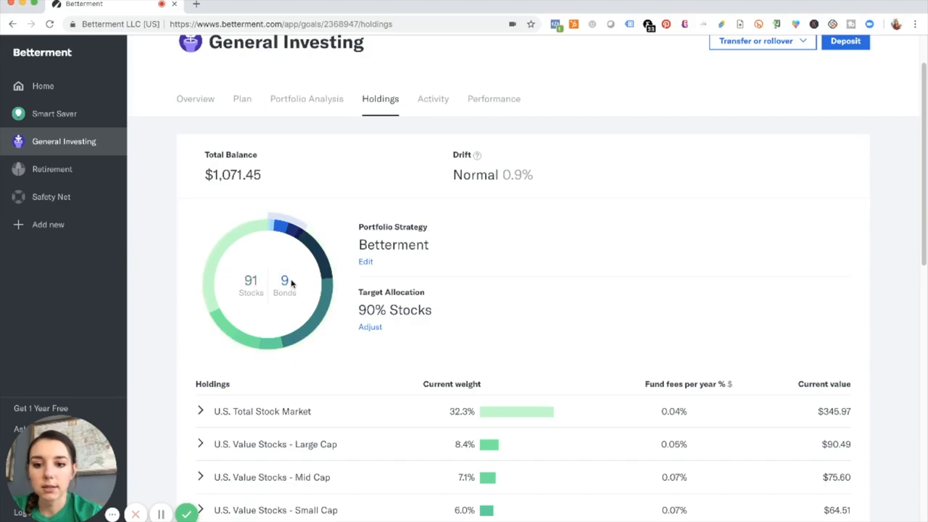
pyautogui.scroll(-3)
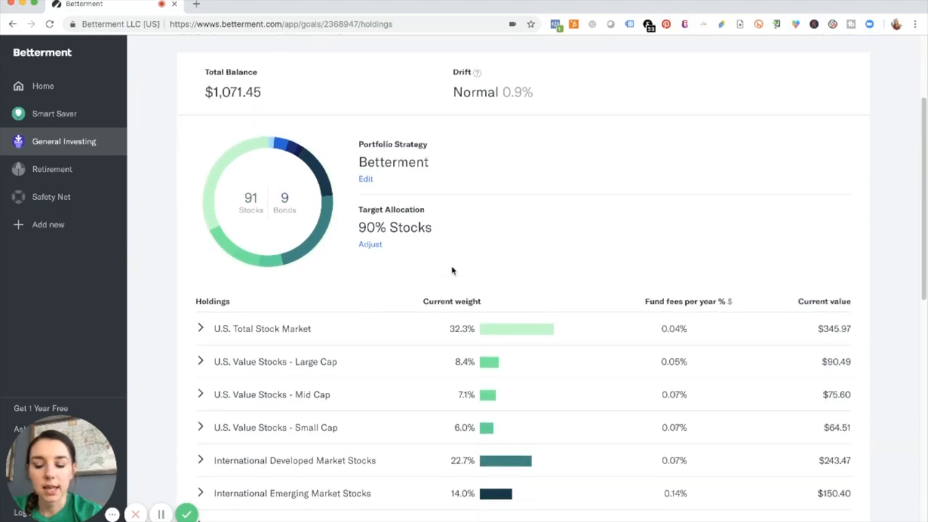
pyautogui.scroll(-3)
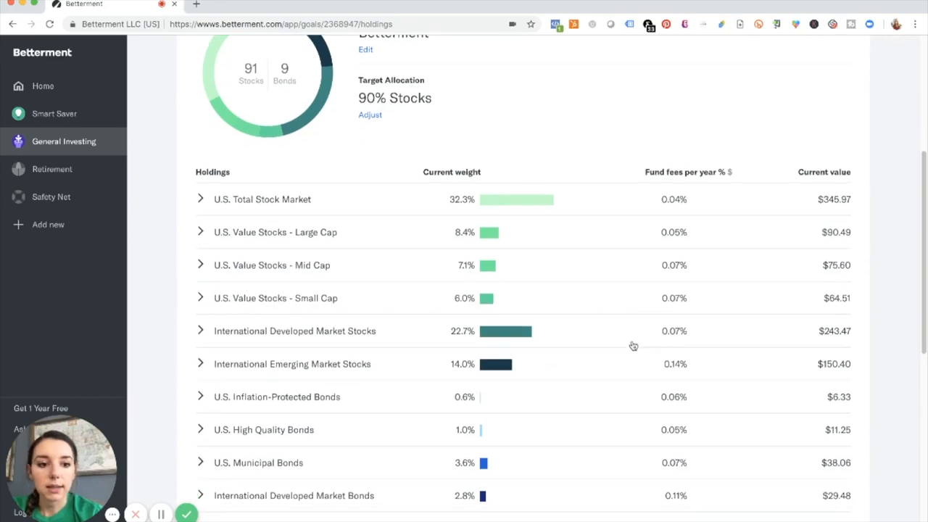
pyautogui.moveTo(648, 277)
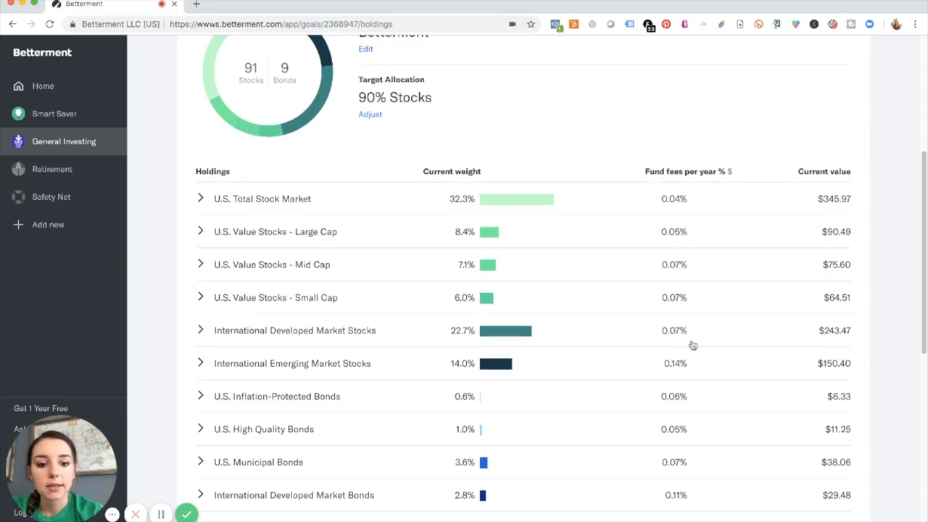
pyautogui.scroll(-3)
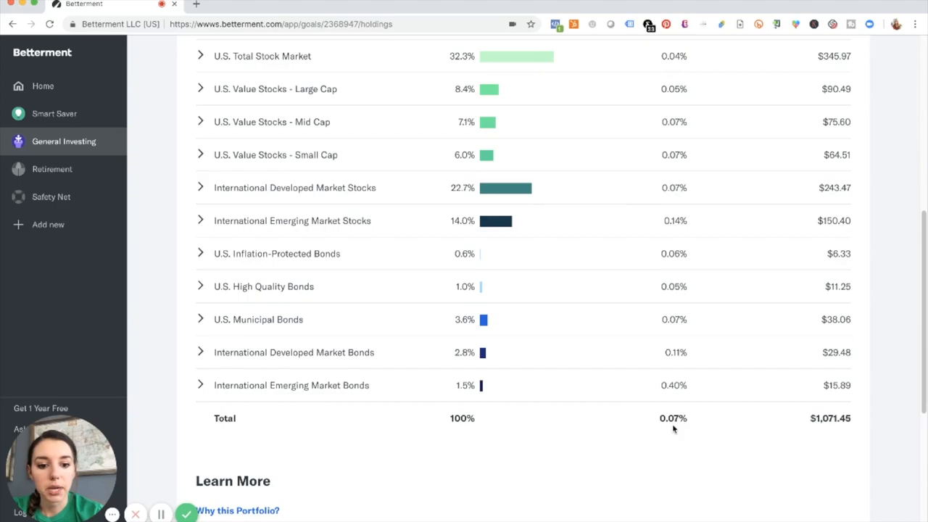
pyautogui.scroll(3)
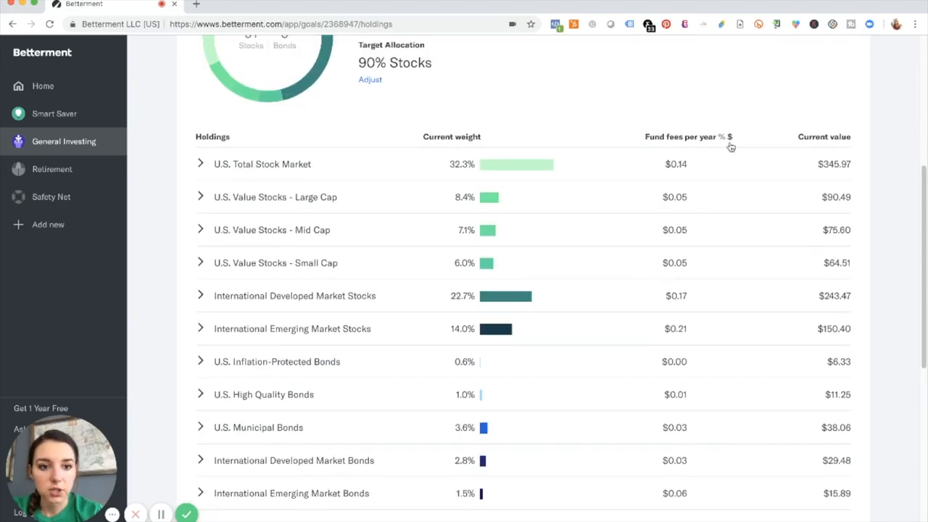
# Review annual fund fees in dollars totalling $0.80, then scroll back up.
pyautogui.scroll(-3)
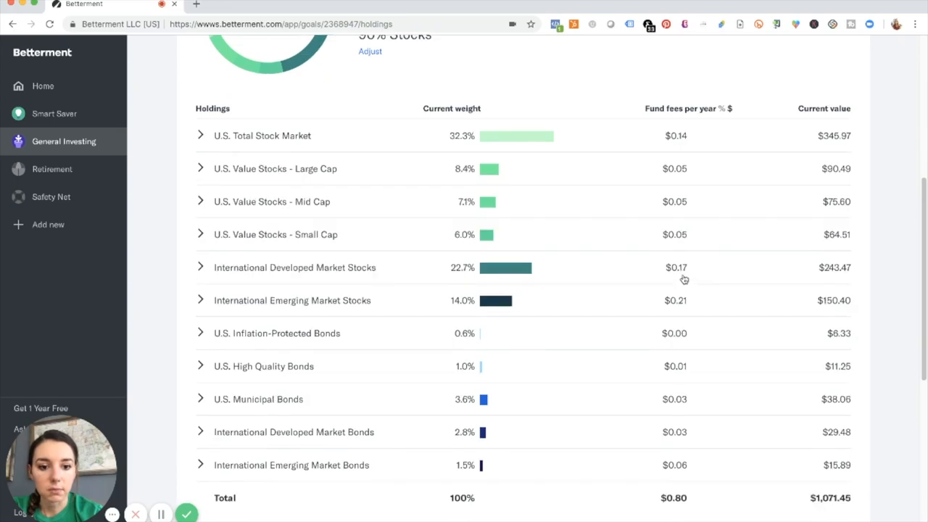
pyautogui.scroll(-3)
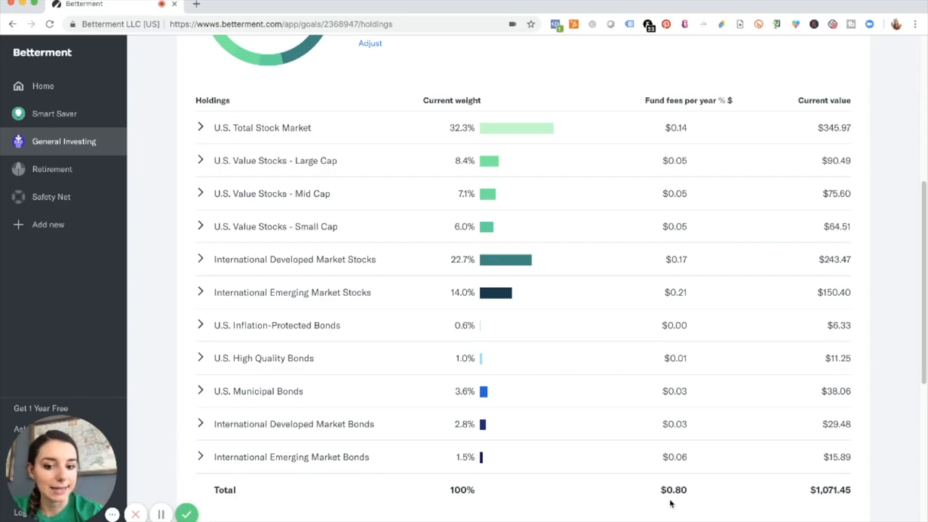
pyautogui.scroll(3)
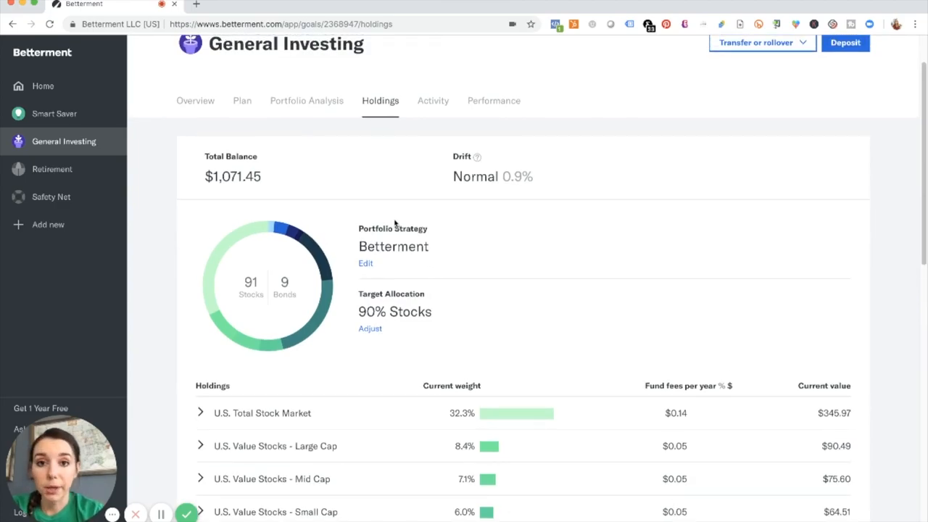
pyautogui.moveTo(365, 169)
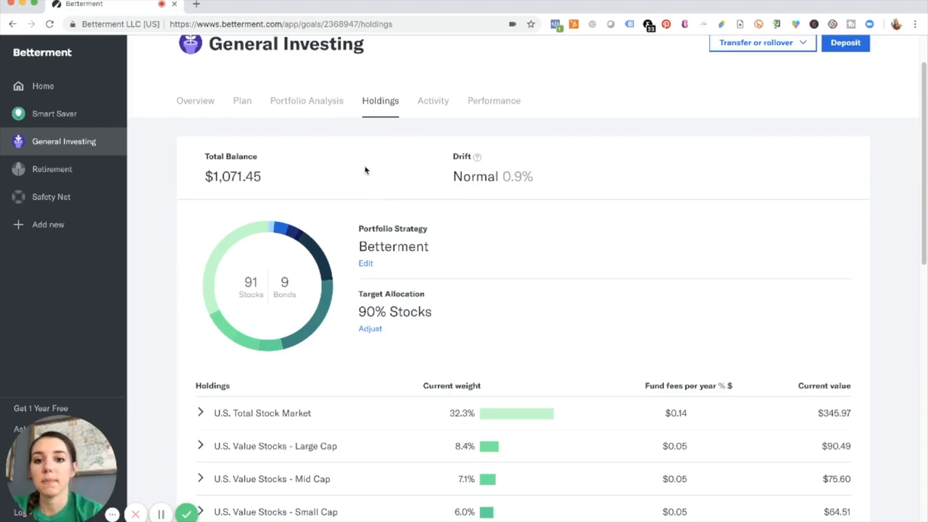